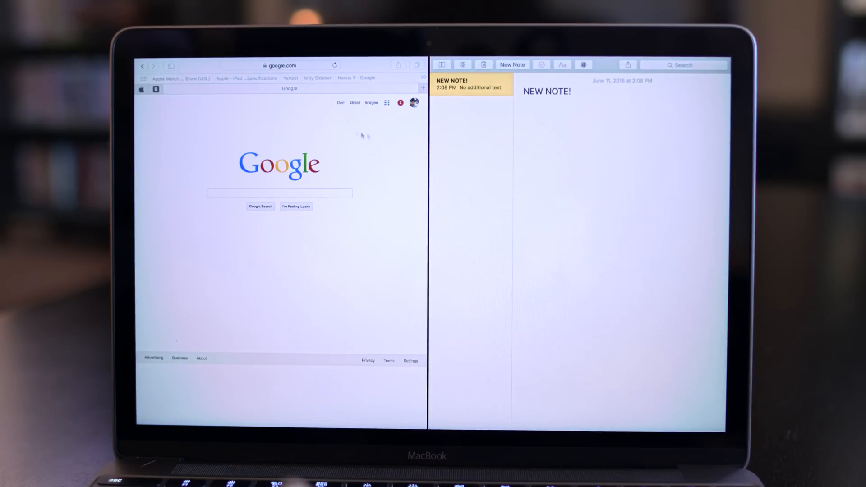
mouse_move(452, 148)
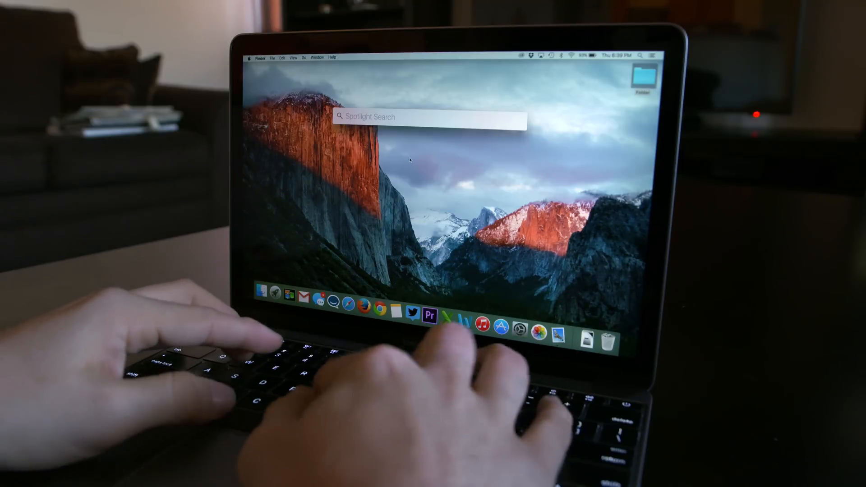
Search Spotlight for Bulls scores, then photos, then the weather.
type("bulls scores")
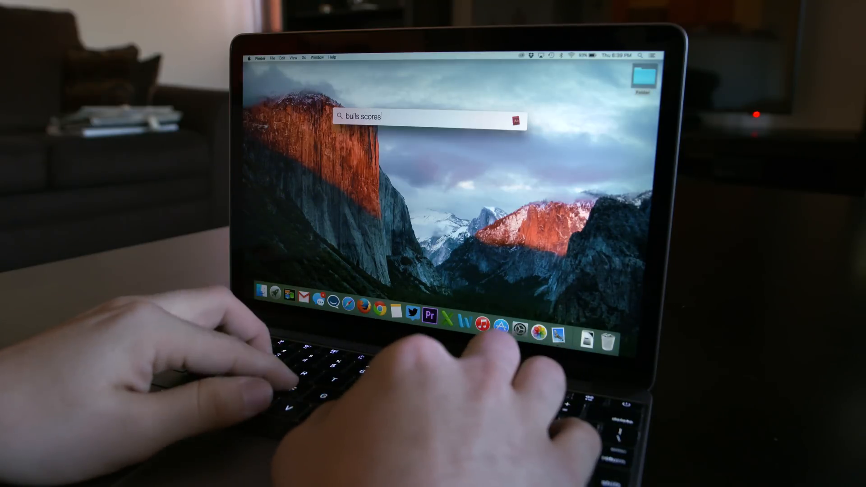
key("enter")
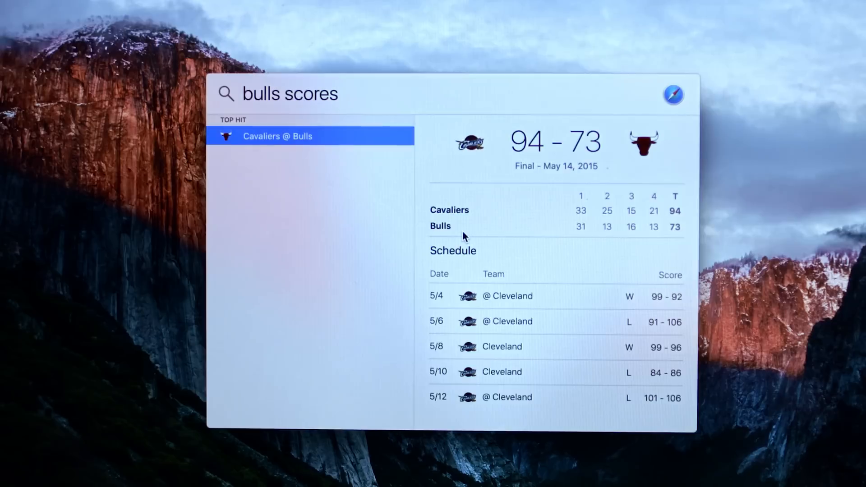
type("photos from last year")
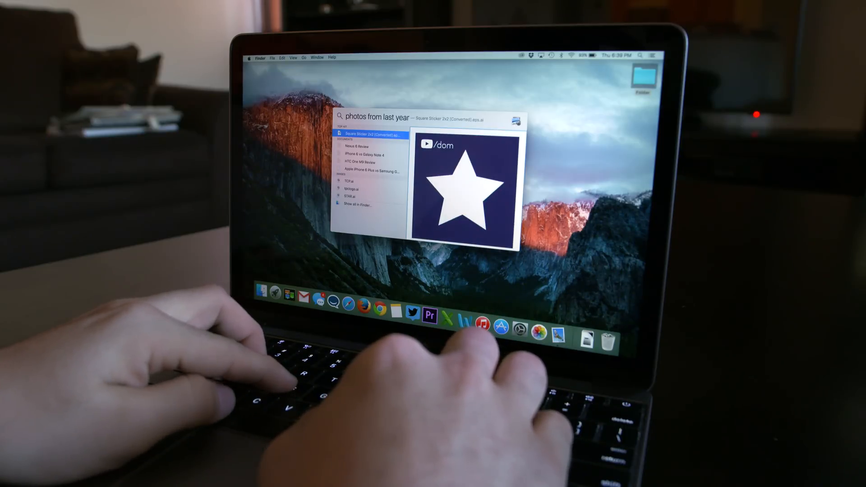
type("weathe")
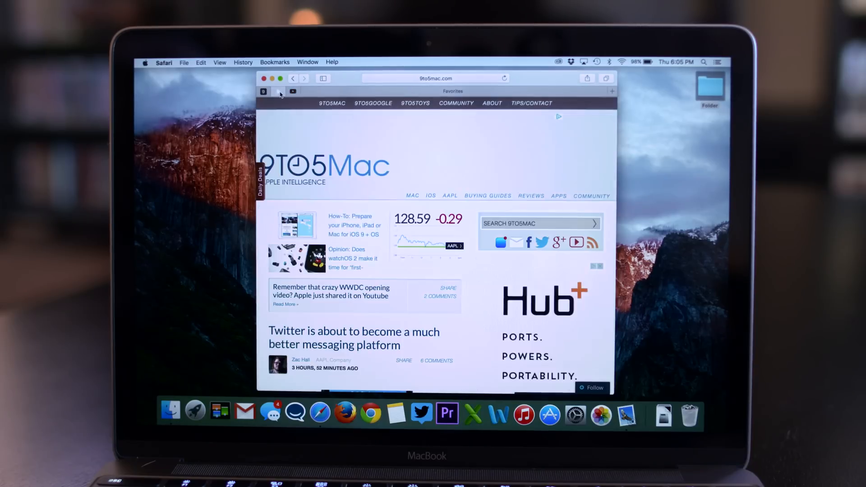
Select the pinned Safari tab and mute its playing audio.
left_click(293, 92)
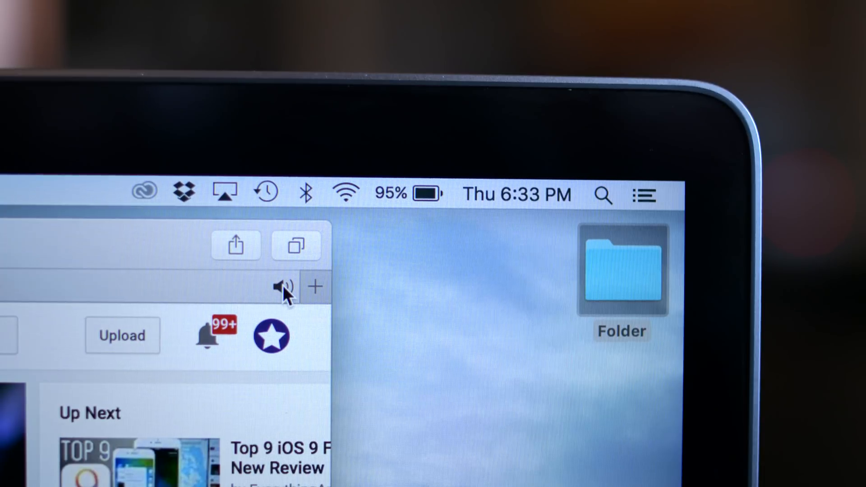
left_click(284, 286)
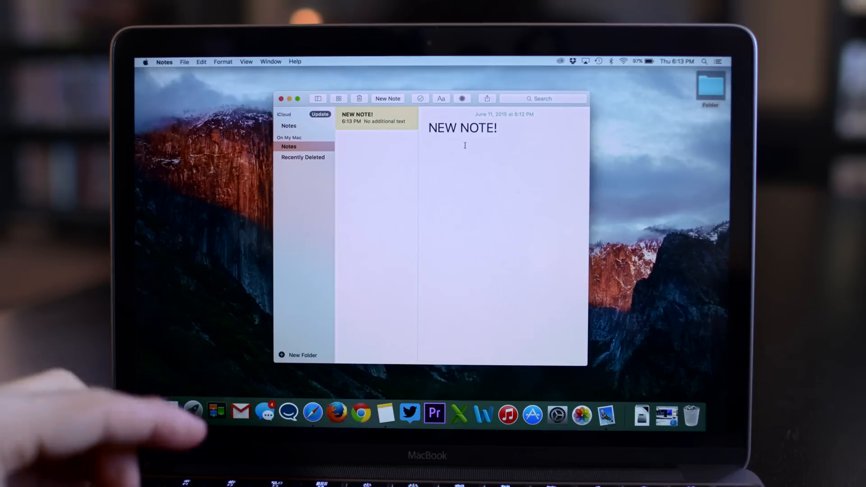
Make 'NEW NOTE!' a heading and add a ticked checklist: Item 1, Item 2, Item 3.
left_click(441, 98)
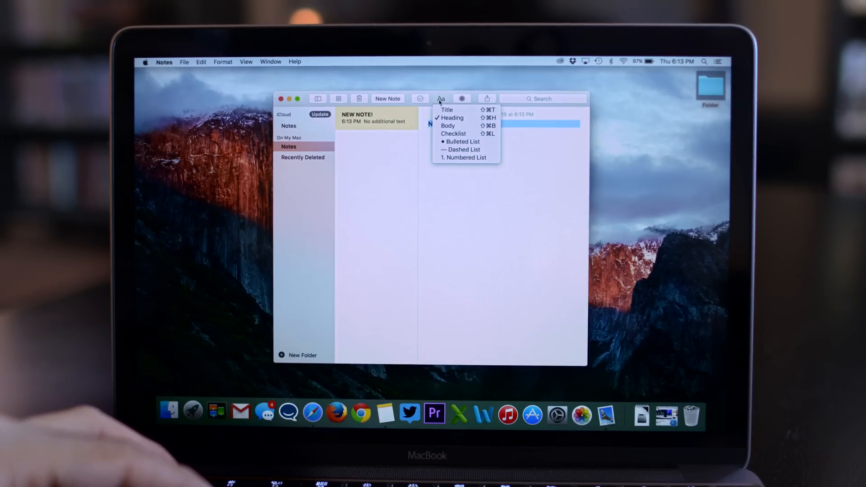
left_click(448, 125)
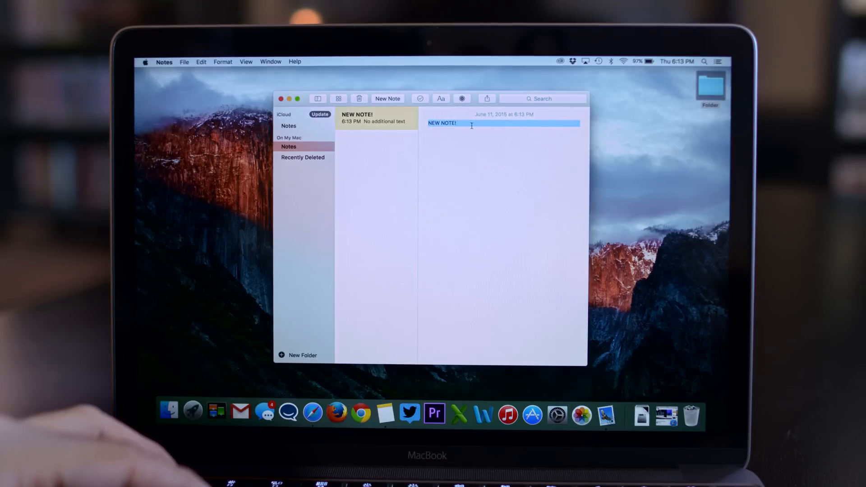
type("Item 1")
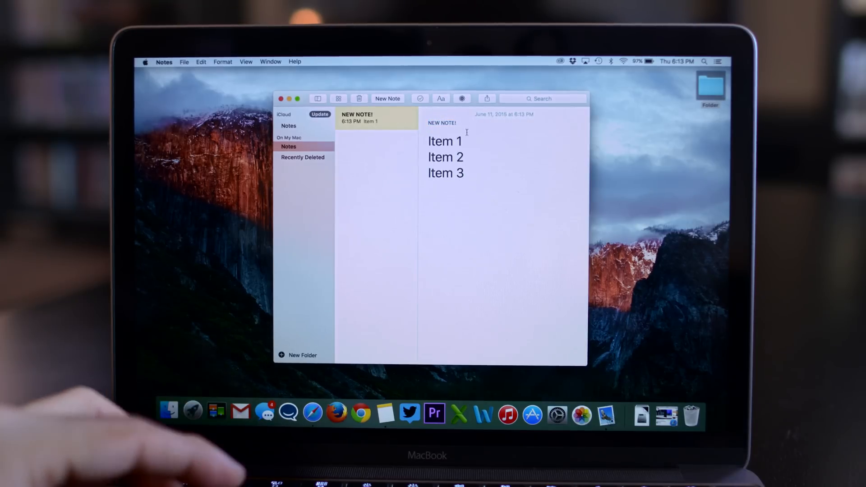
left_click_drag(428, 141, 465, 177)
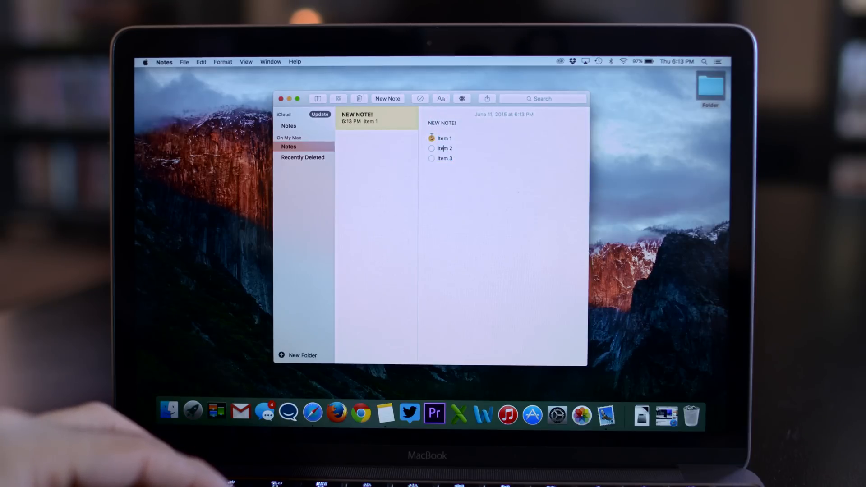
left_click(431, 158)
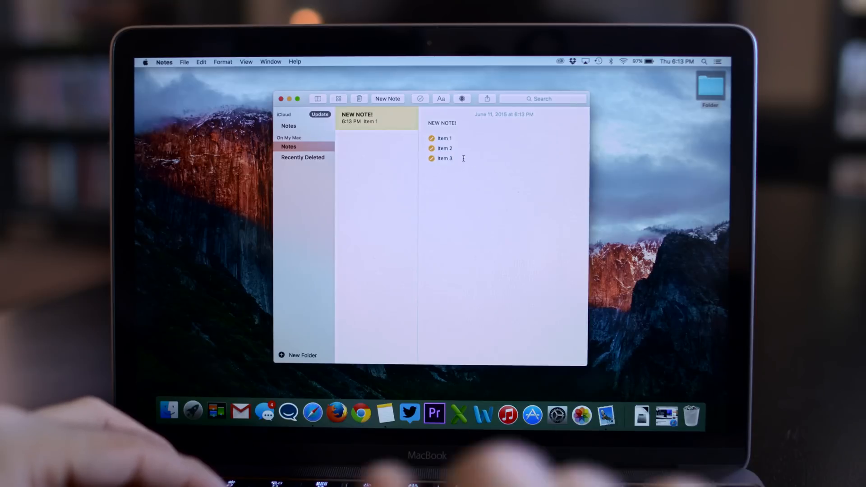
left_click(462, 99)
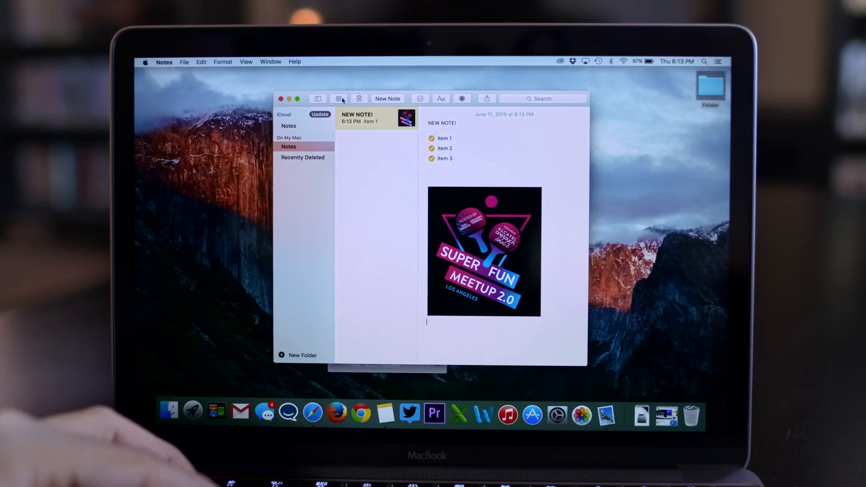
Browse attachments to the meetup photo, view Recently Deleted, then add a new folder.
left_click(339, 99)
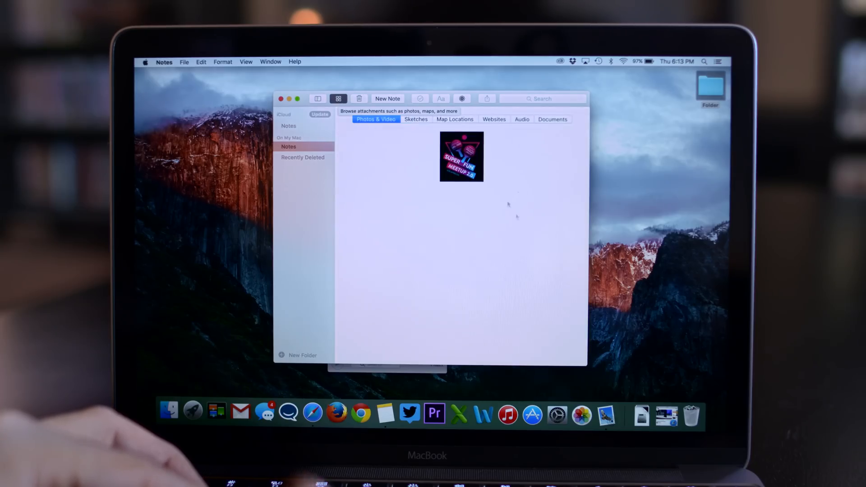
left_click(461, 156)
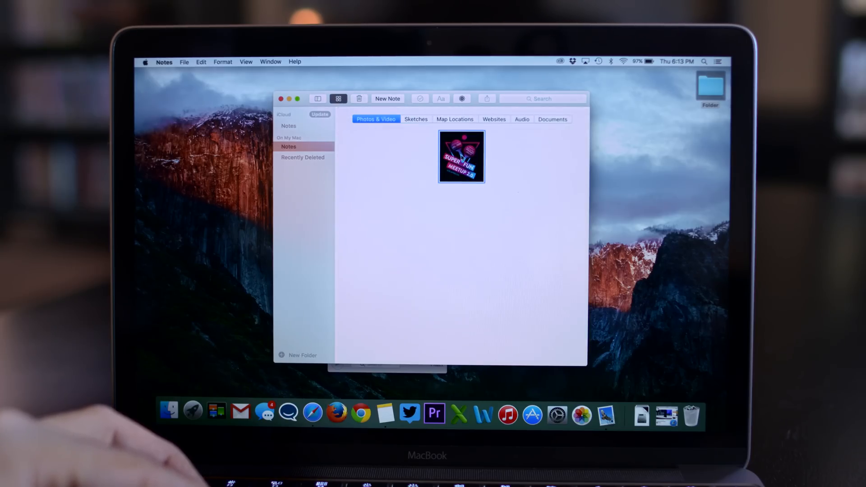
left_click(441, 98)
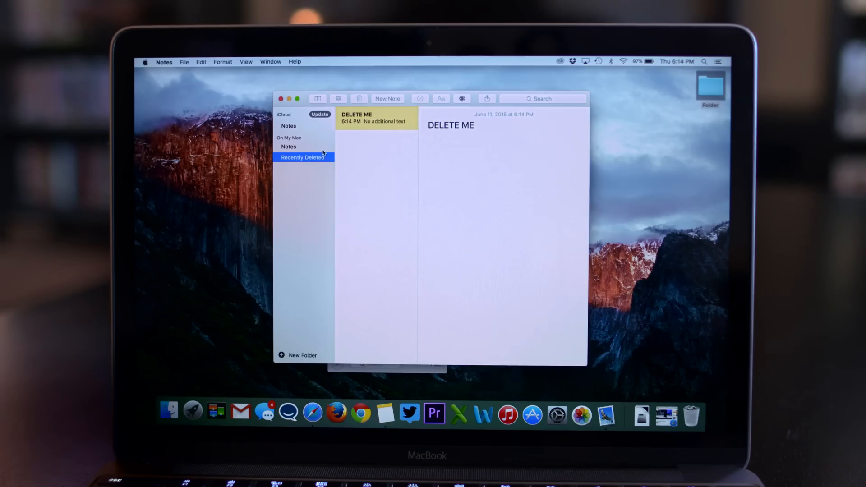
left_click(302, 355)
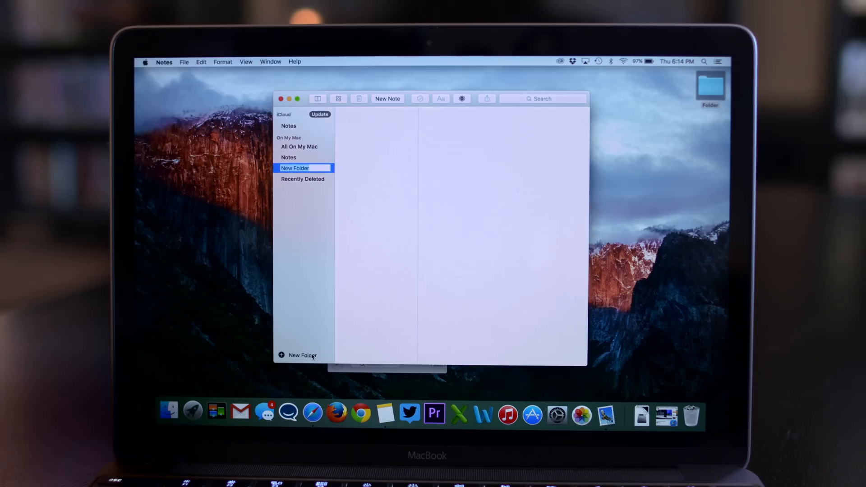